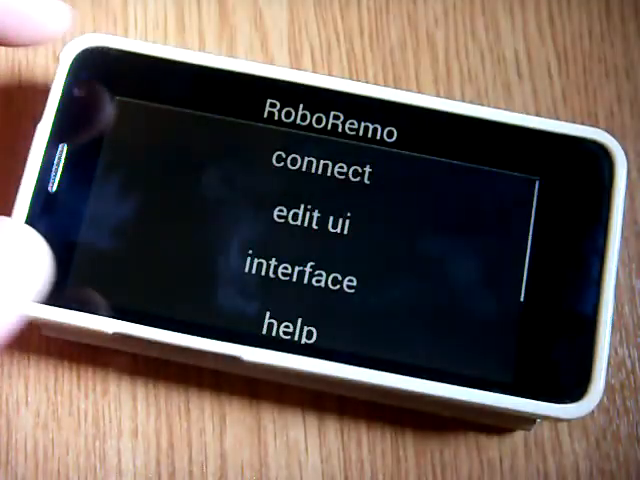
# Start the connection setup from the RoboRemo menu toward localhost:9999.
pyautogui.click(320, 170)
pyautogui.write('localhost:9999')
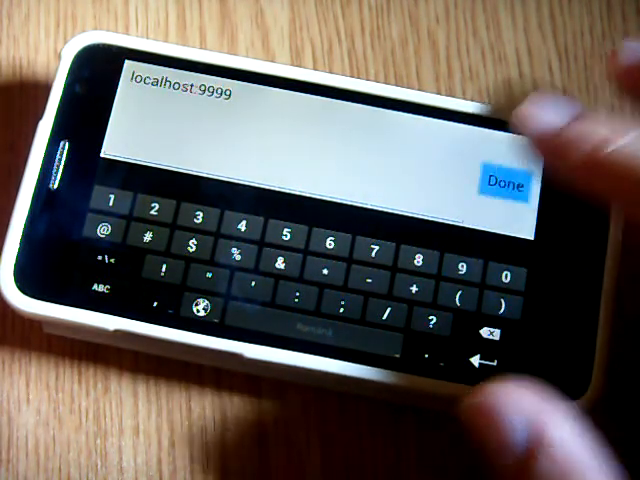
pyautogui.click(508, 184)
pyautogui.write('abc')
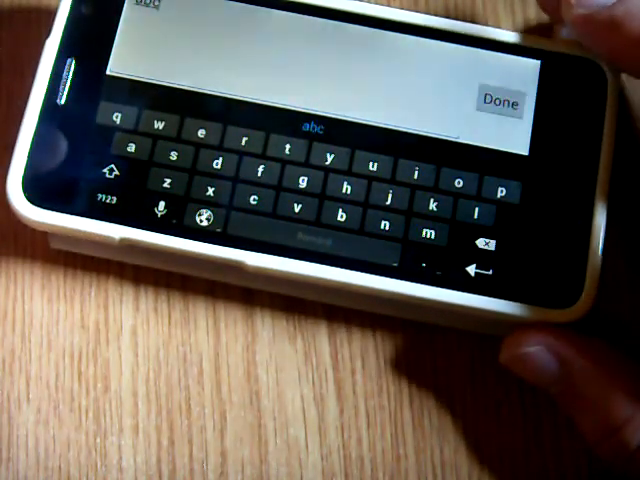
# Dismiss the keyboard with Done, returning to the interface and its text logs.
pyautogui.click(500, 100)
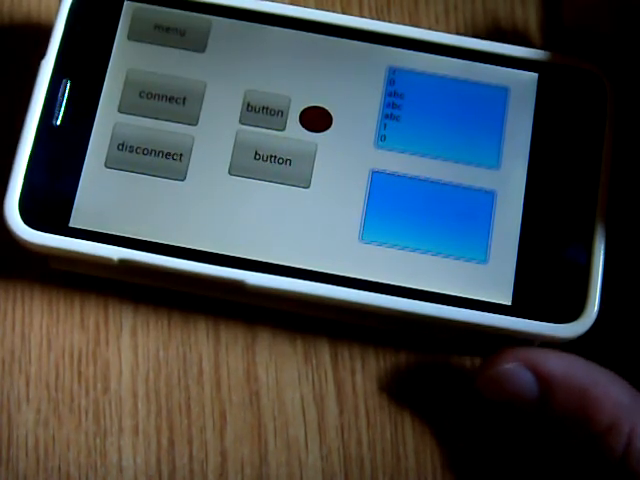
# Set a button's press action to 'debug qwerty' and confirm it.
pyautogui.click(172, 32)
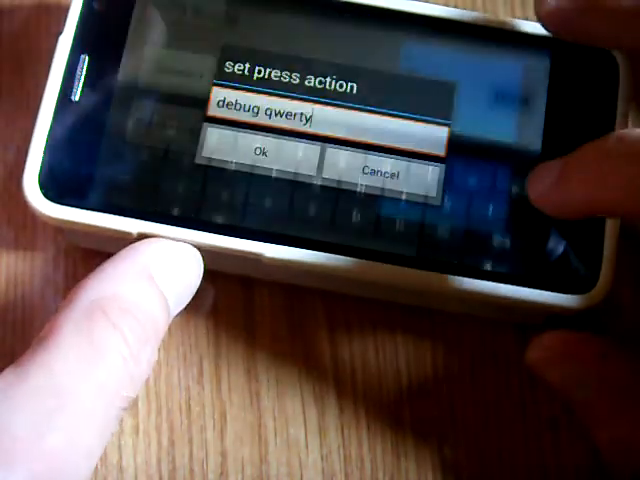
pyautogui.click(262, 156)
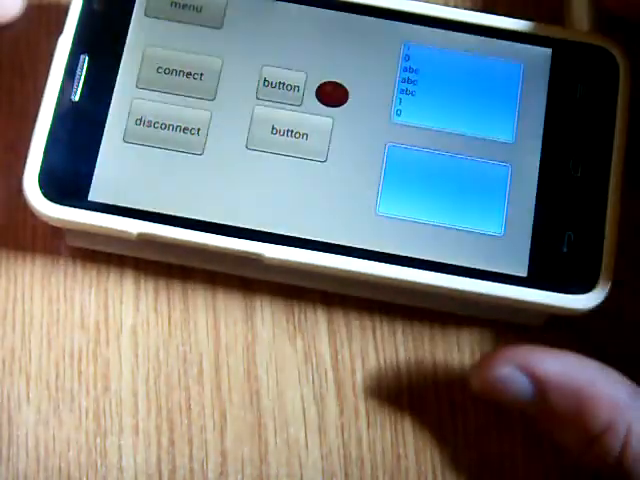